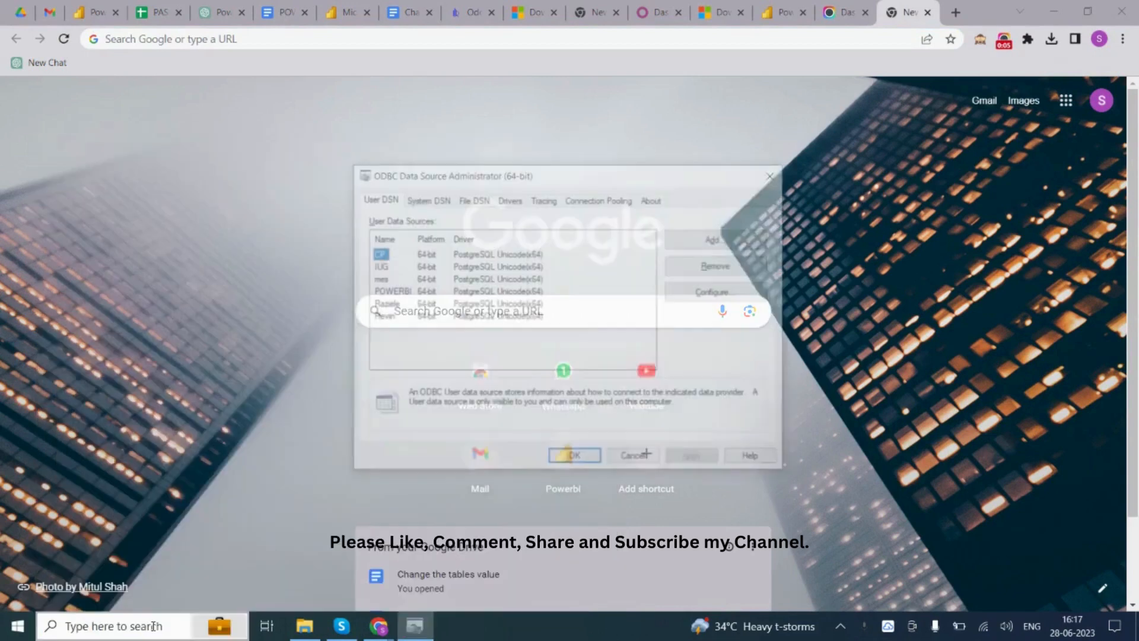
Test the POWERBI user DSN connection and confirm it succeeds.
click(392, 291)
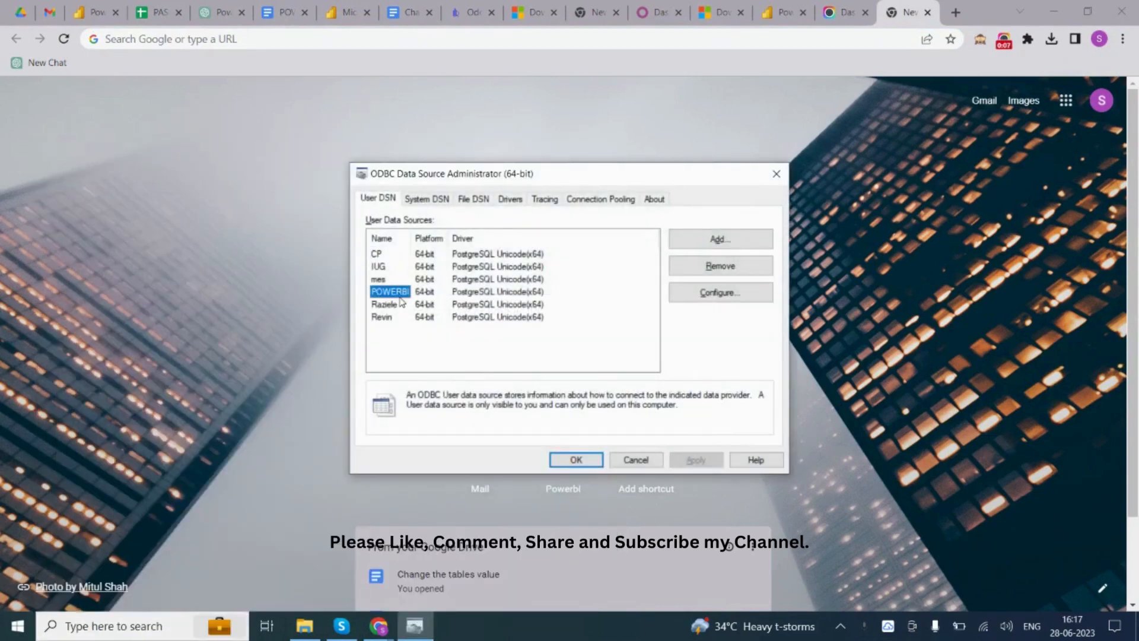
click(719, 292)
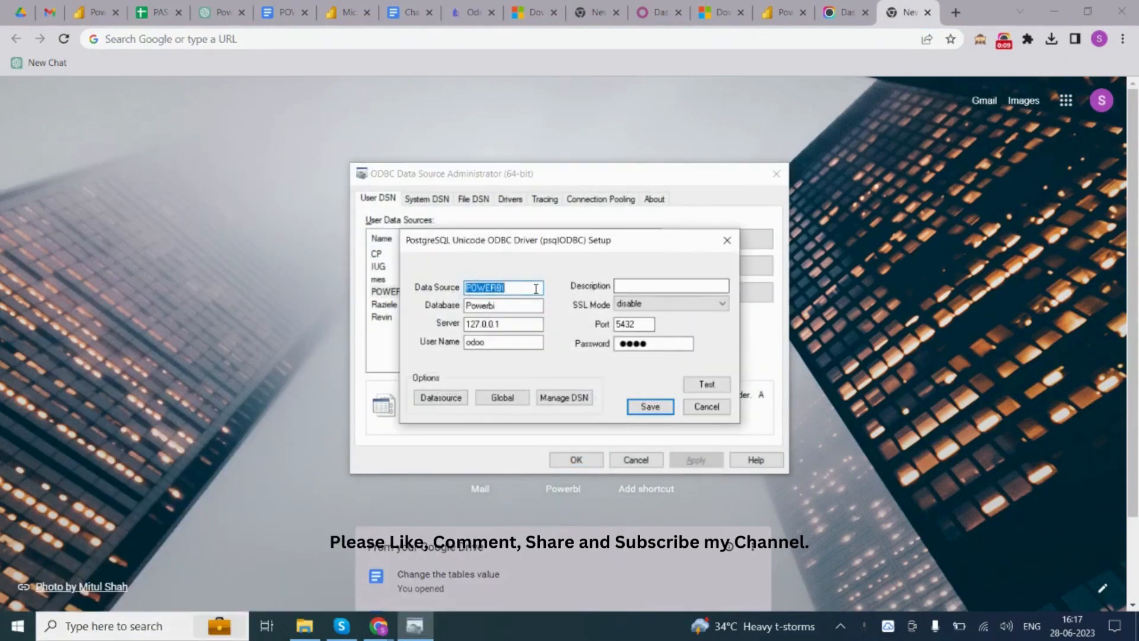
click(503, 305)
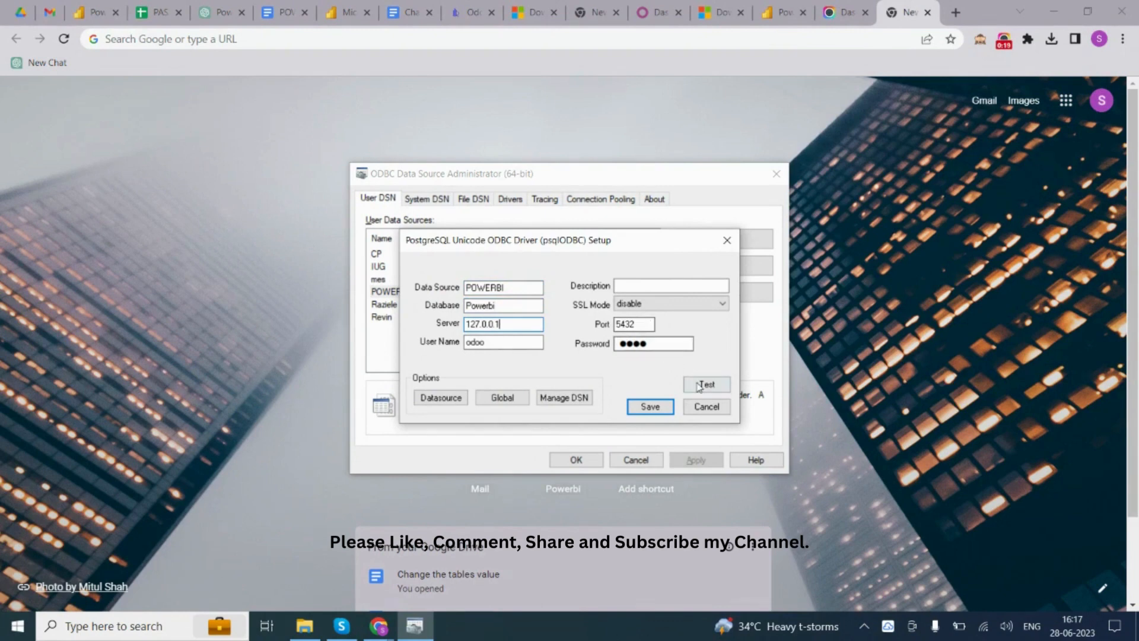
click(705, 384)
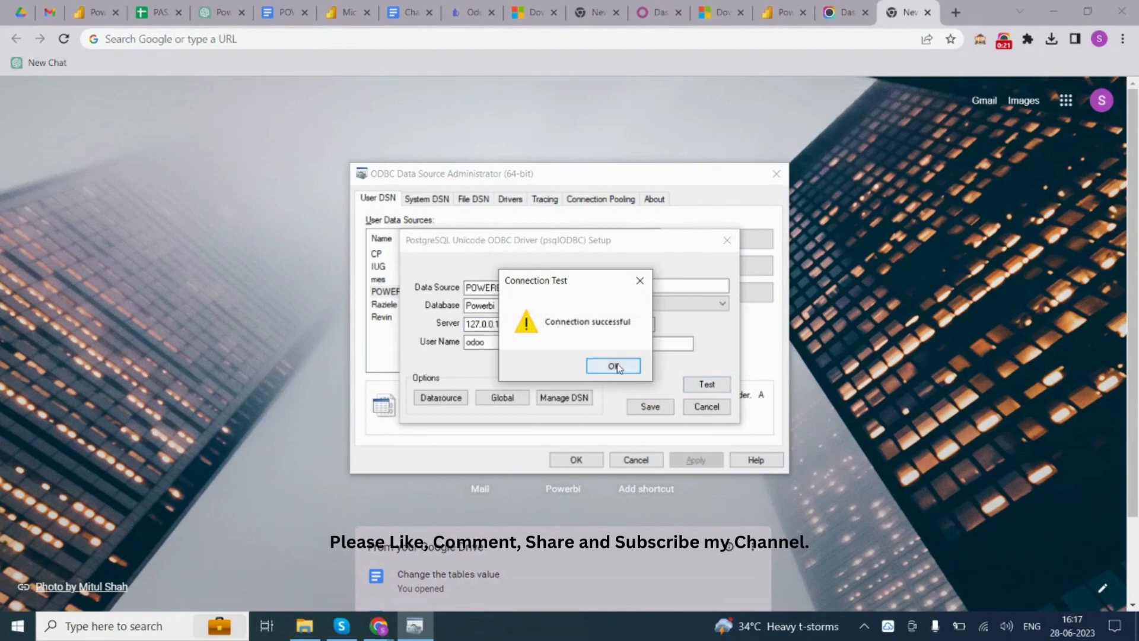
click(612, 367)
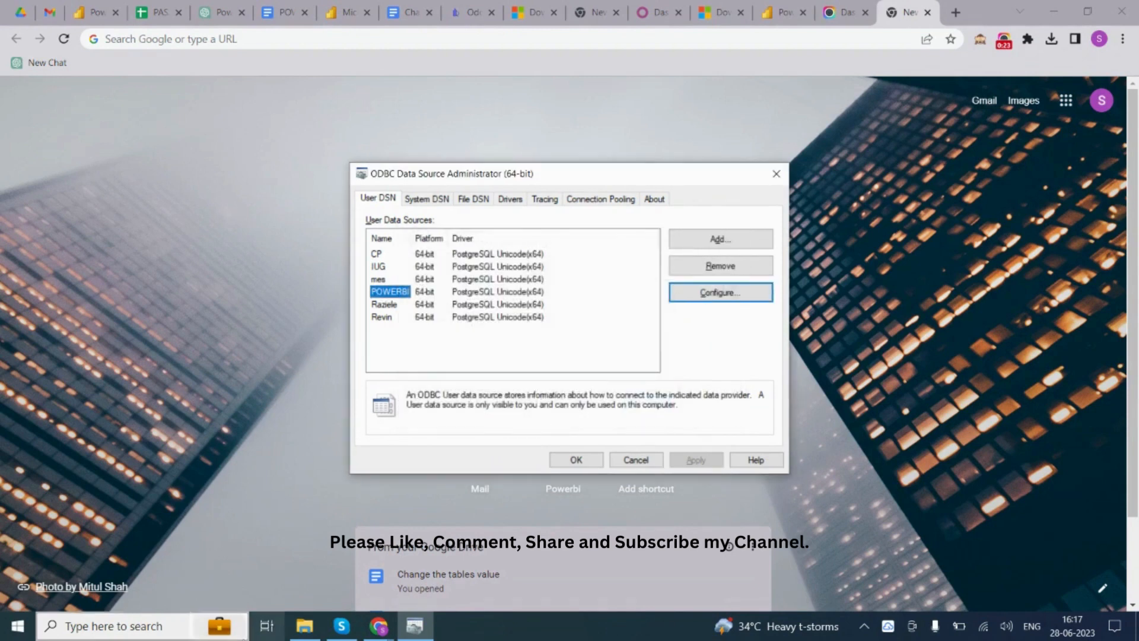
Launch Power BI, open the Geotechnosoft_odoo report, and show the Transform data menu.
text(power)
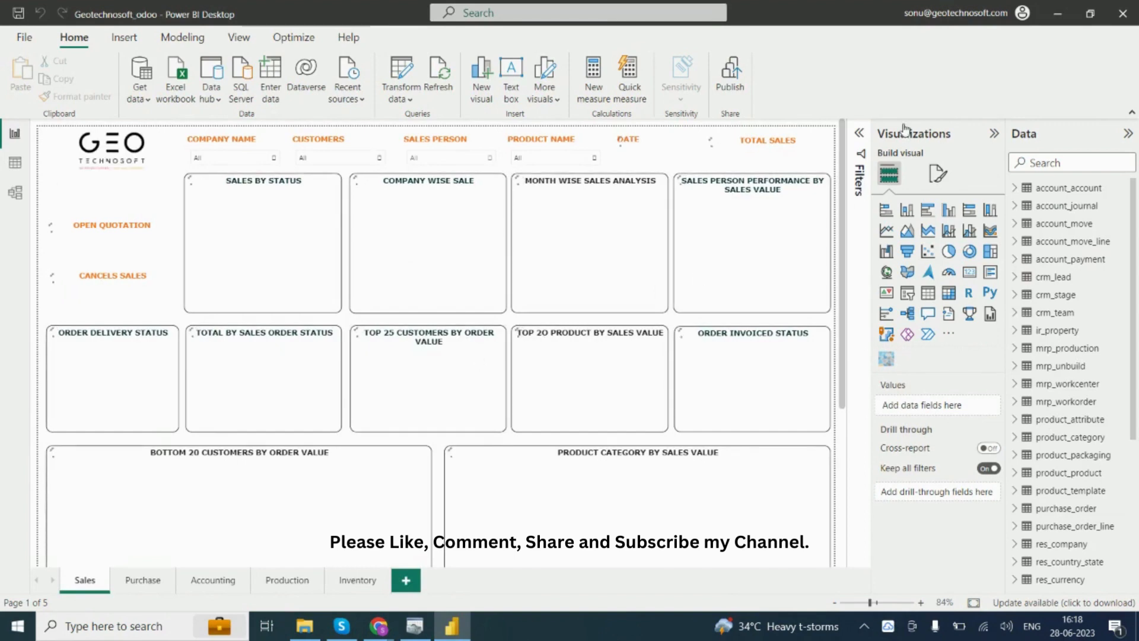
mouse_move(904, 130)
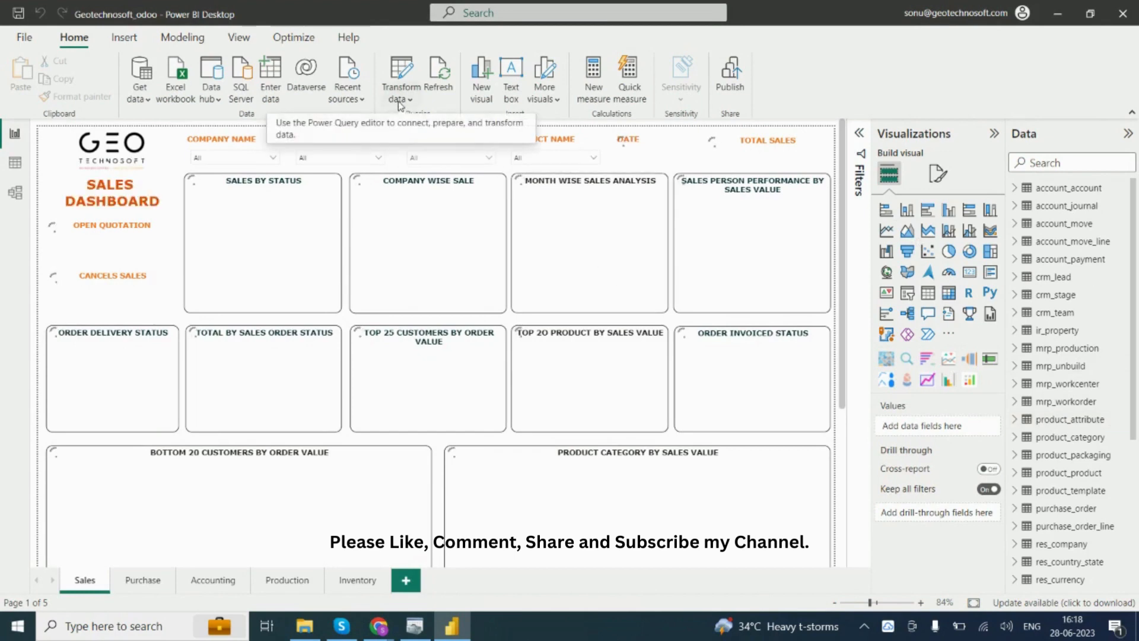
click(399, 99)
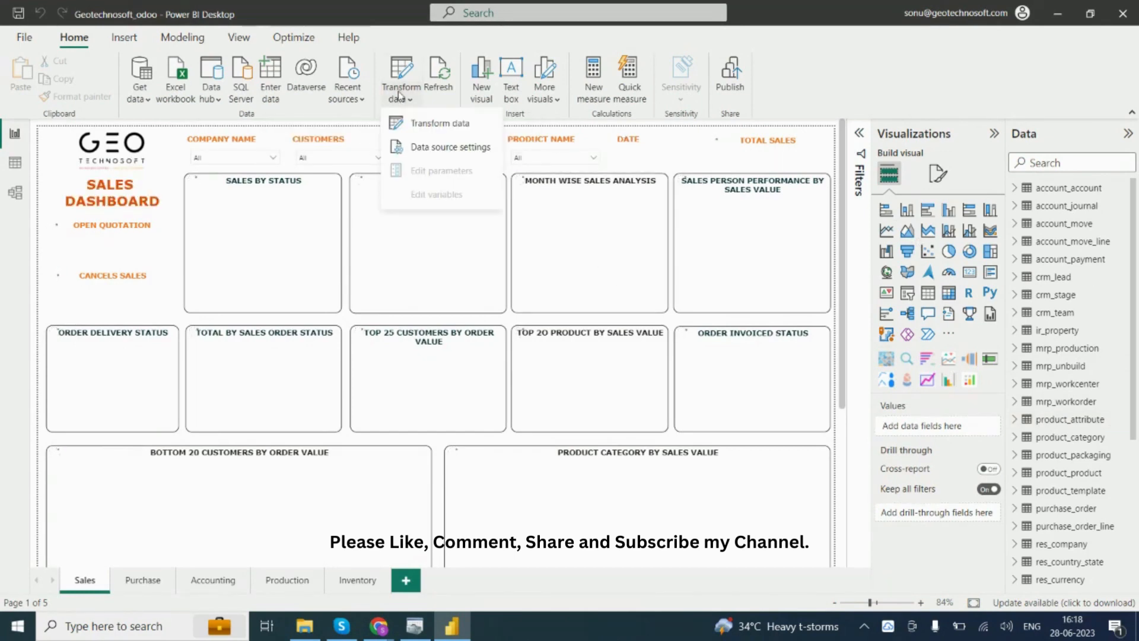
Open Power Query Editor, select crm_stage, and view its Advanced Editor code.
click(438, 123)
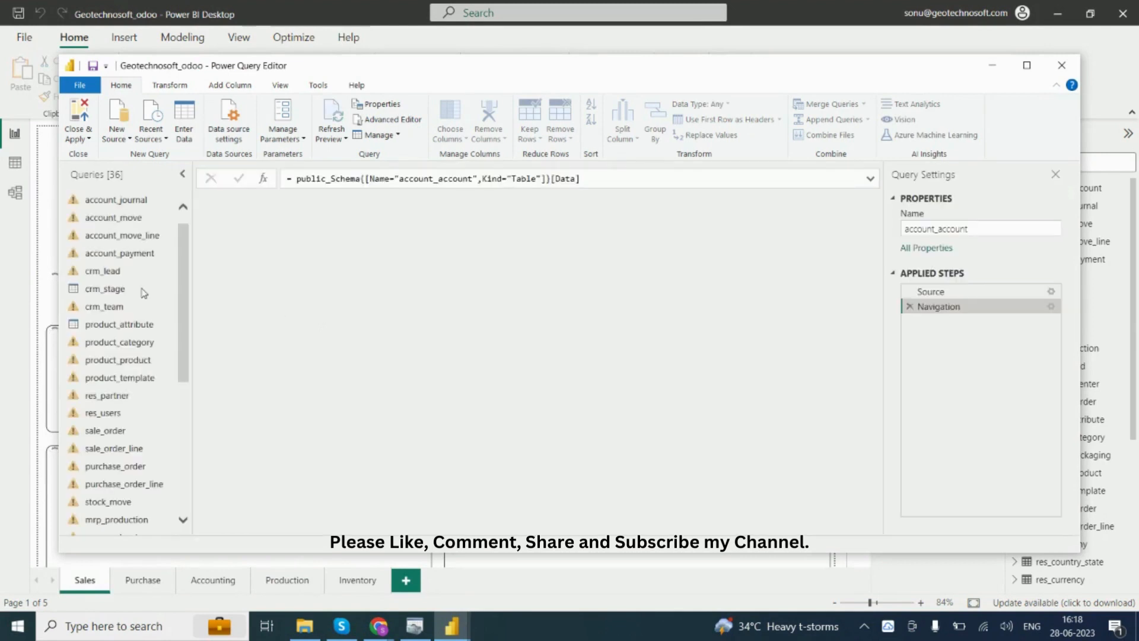
click(104, 289)
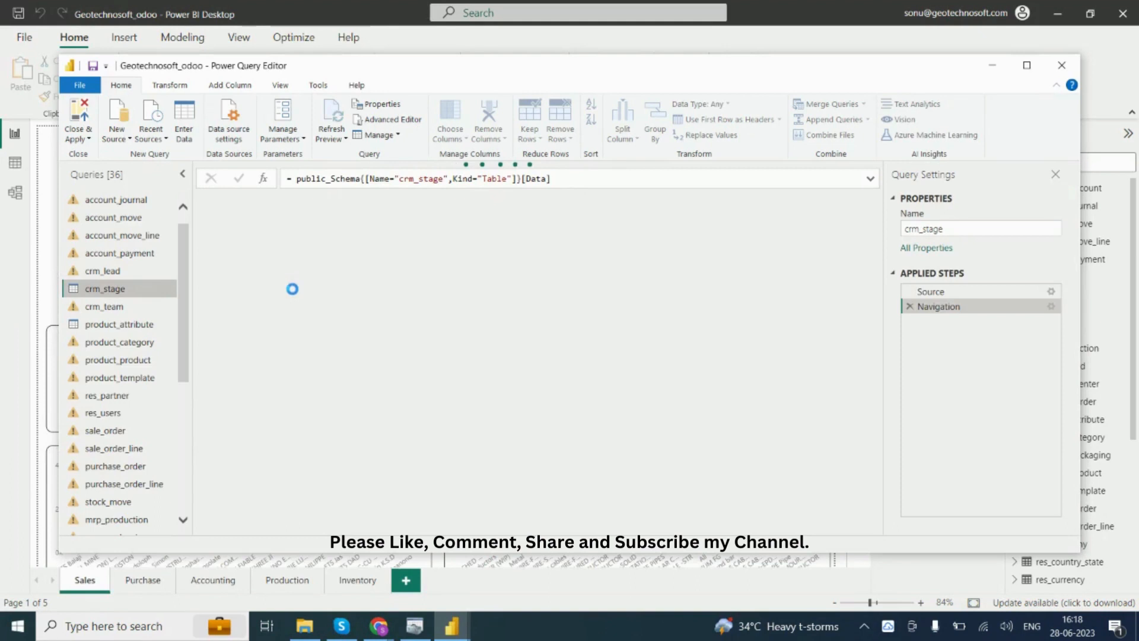
mouse_move(391, 119)
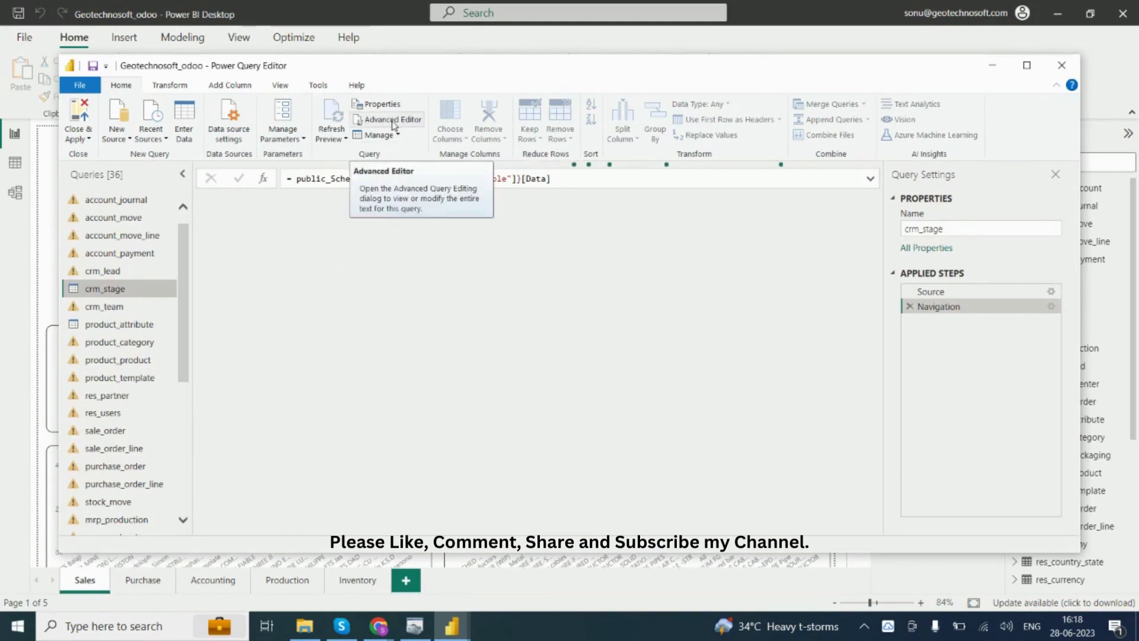
click(391, 120)
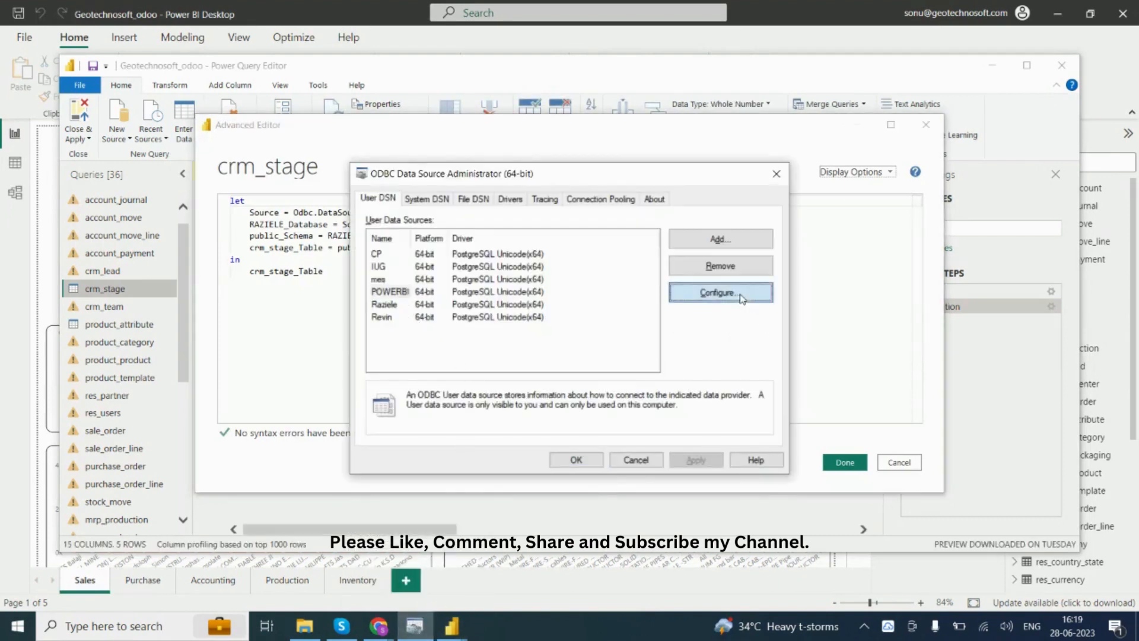
Change the crm_stage code to dsn="POWERBI" and database "Powerbi", then apply it.
click(719, 292)
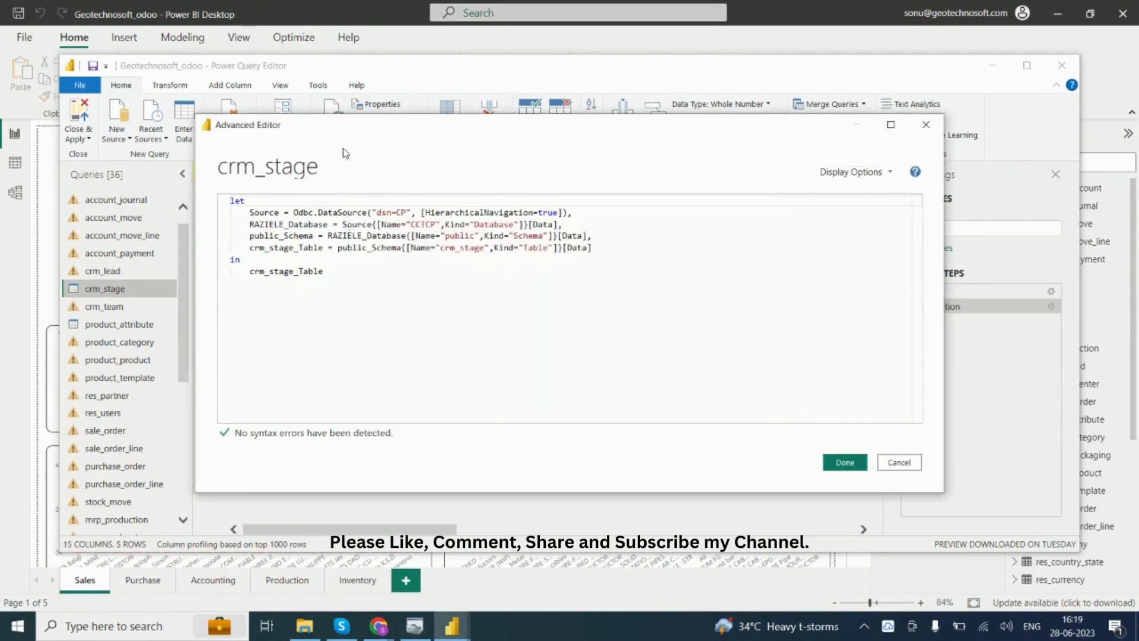
click(407, 212)
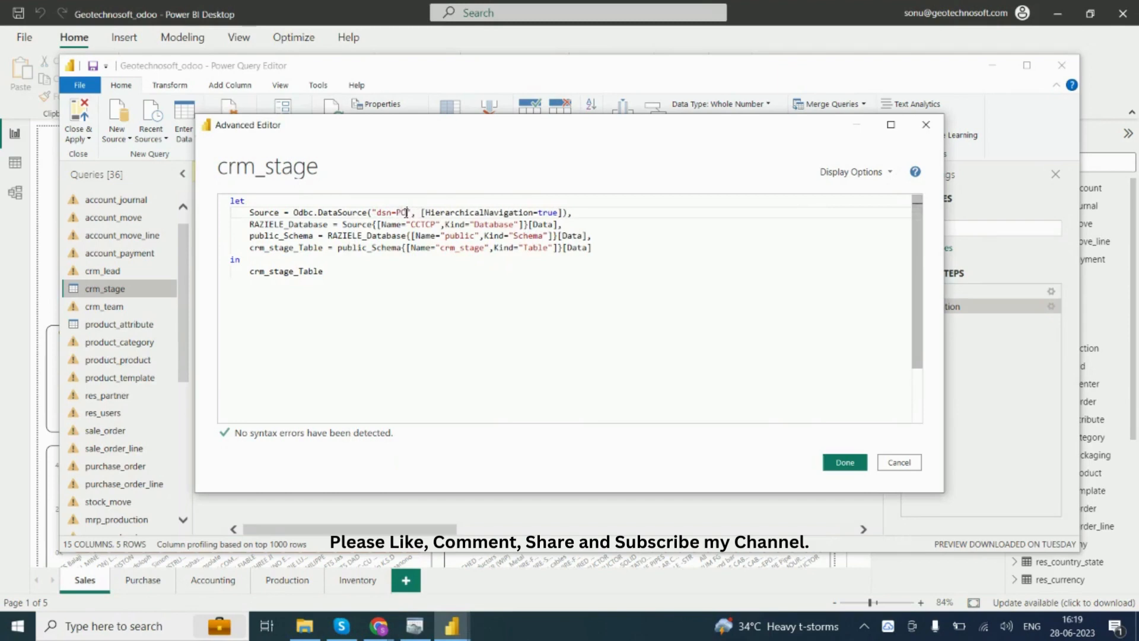
text(WERBI)
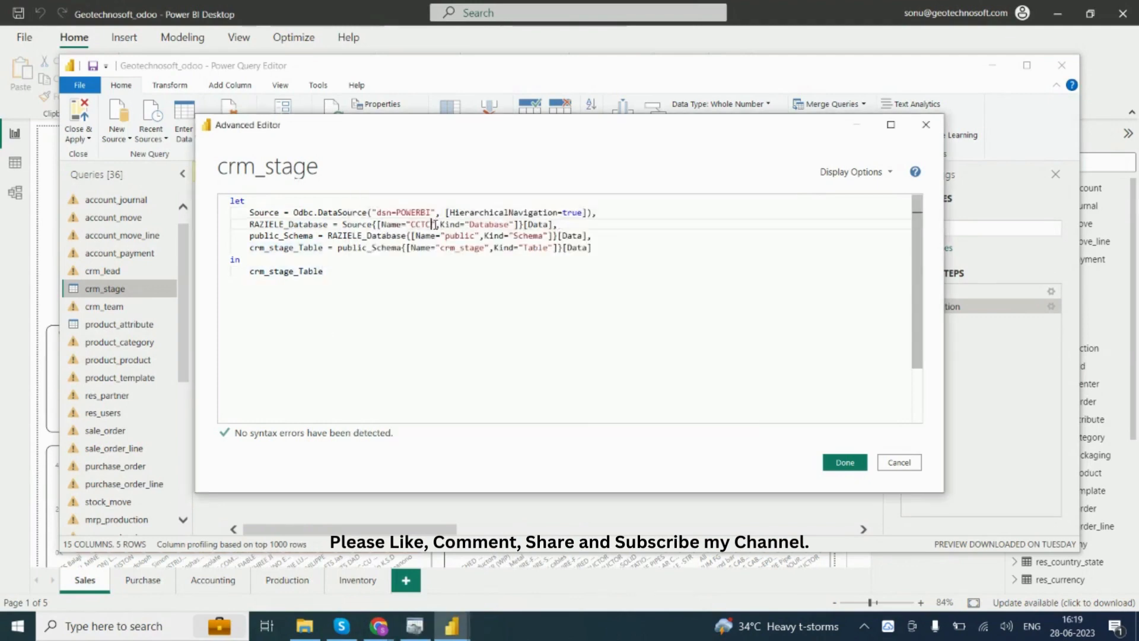
text(Pou)
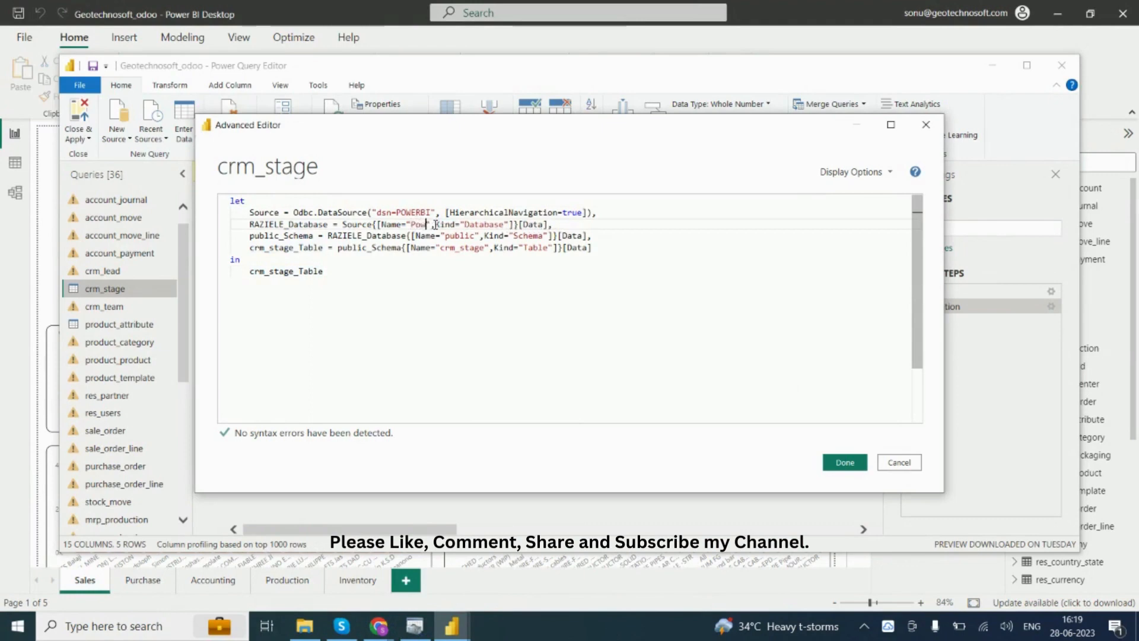
text(Powerbi)
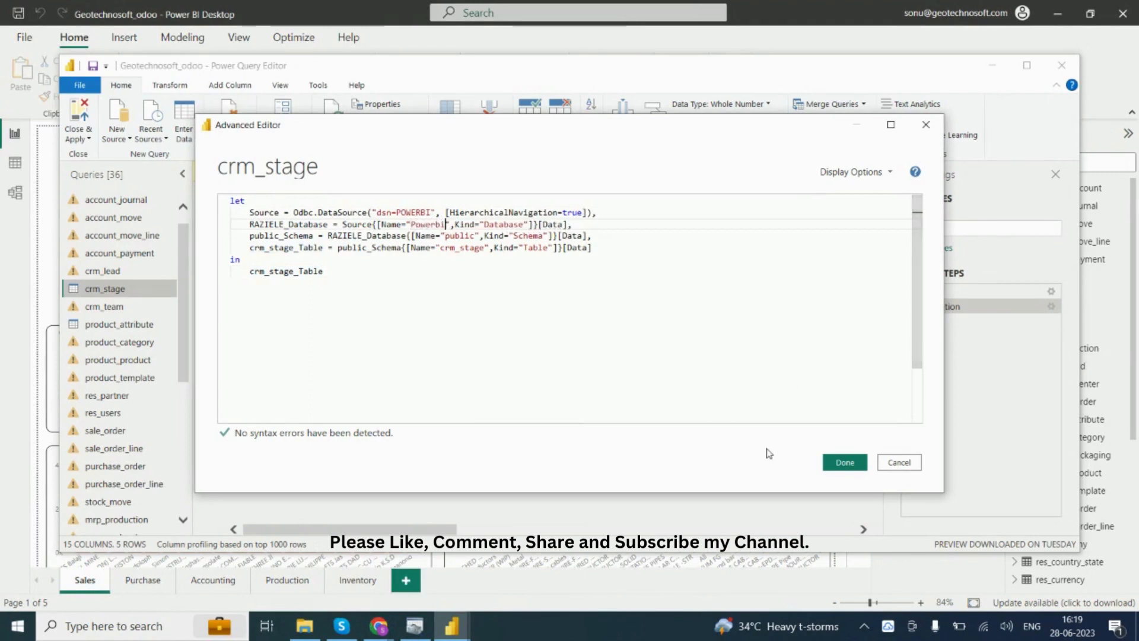
click(843, 463)
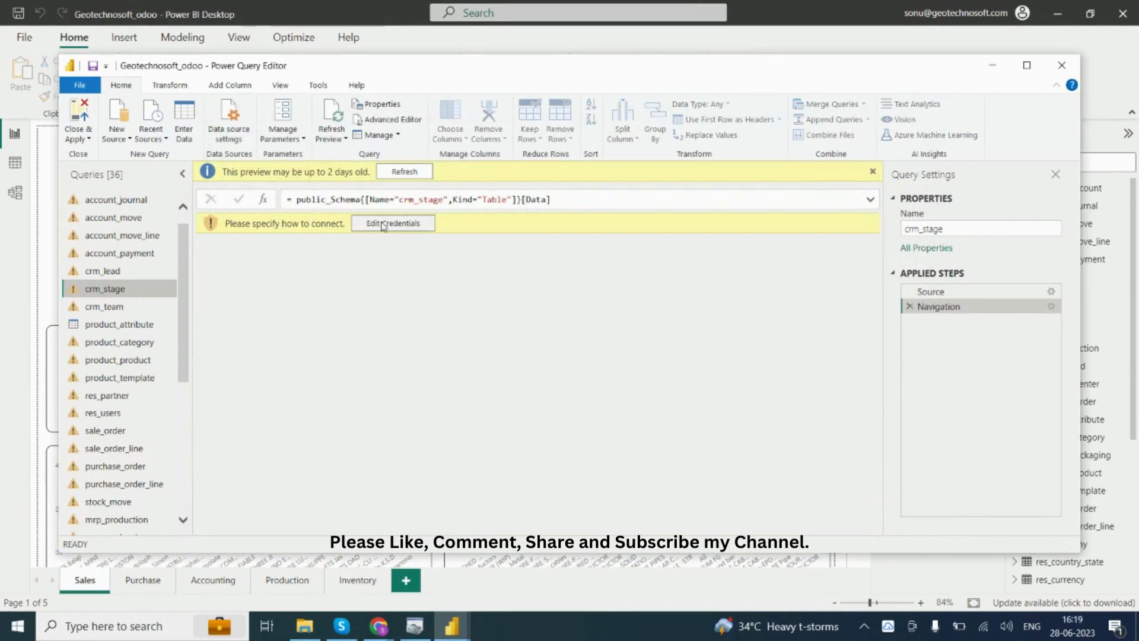
Enter database credentials with username 'odoo' and connect.
click(392, 224)
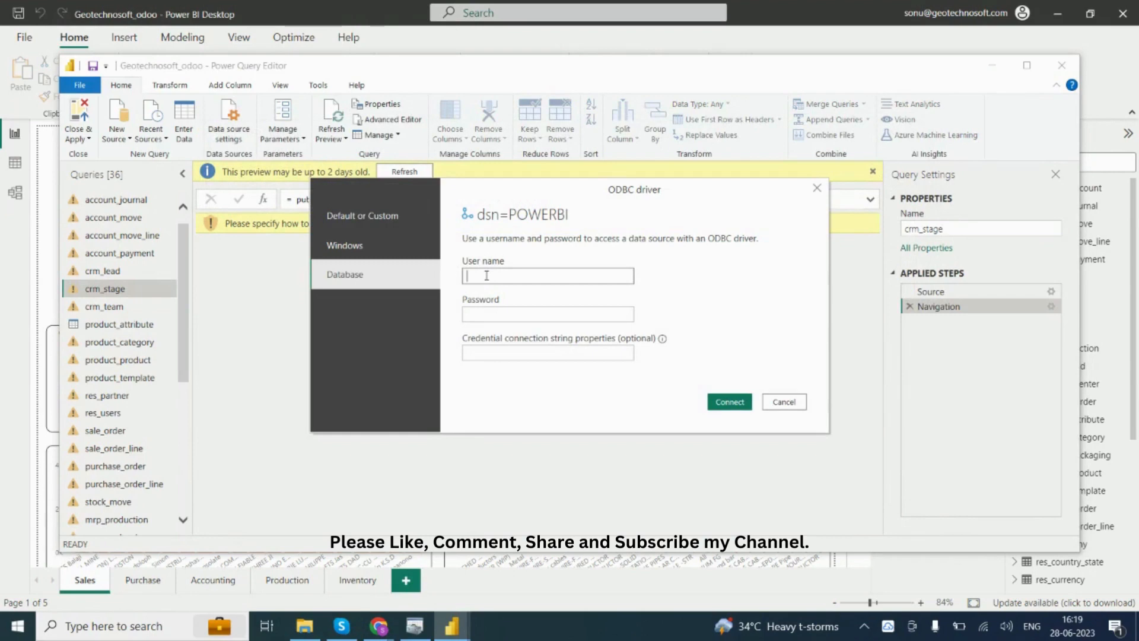
text(odoo)
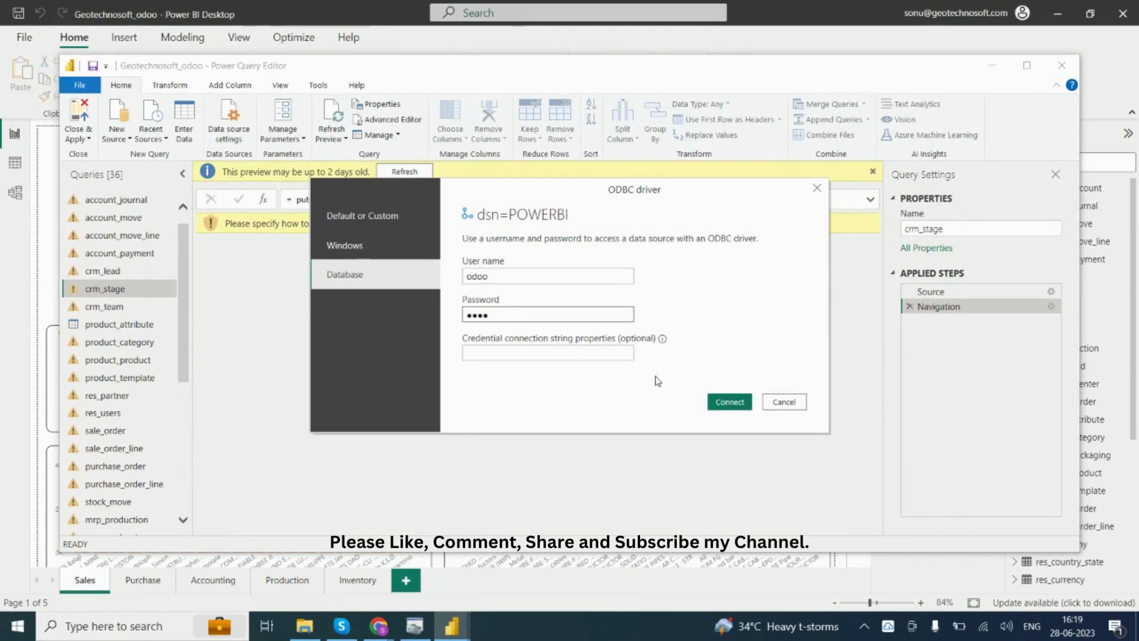
click(728, 401)
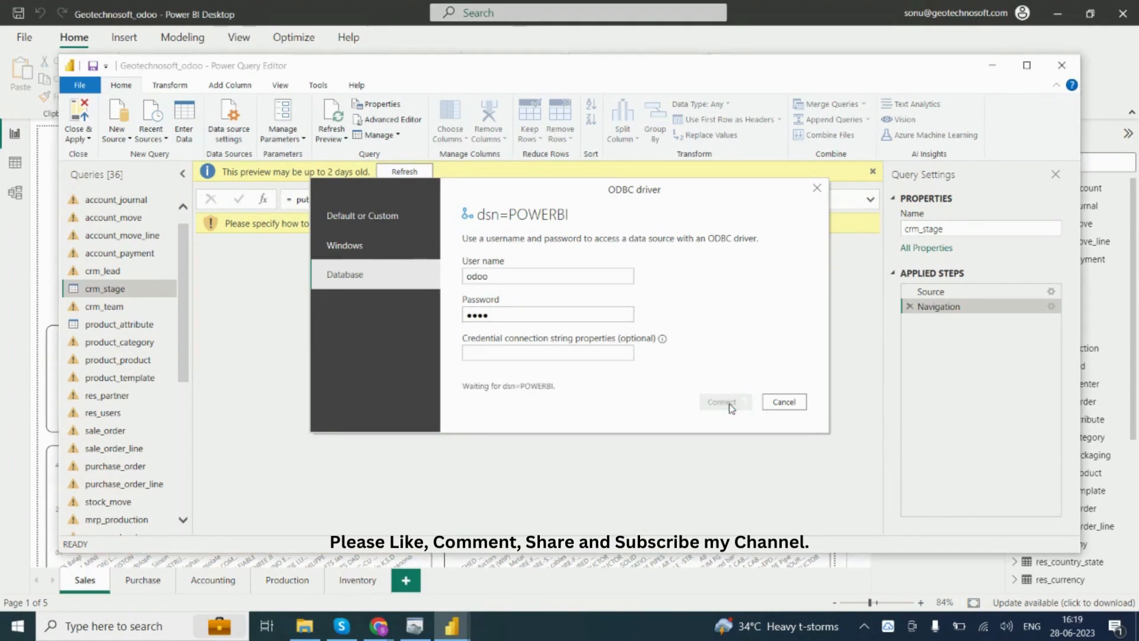
click(723, 402)
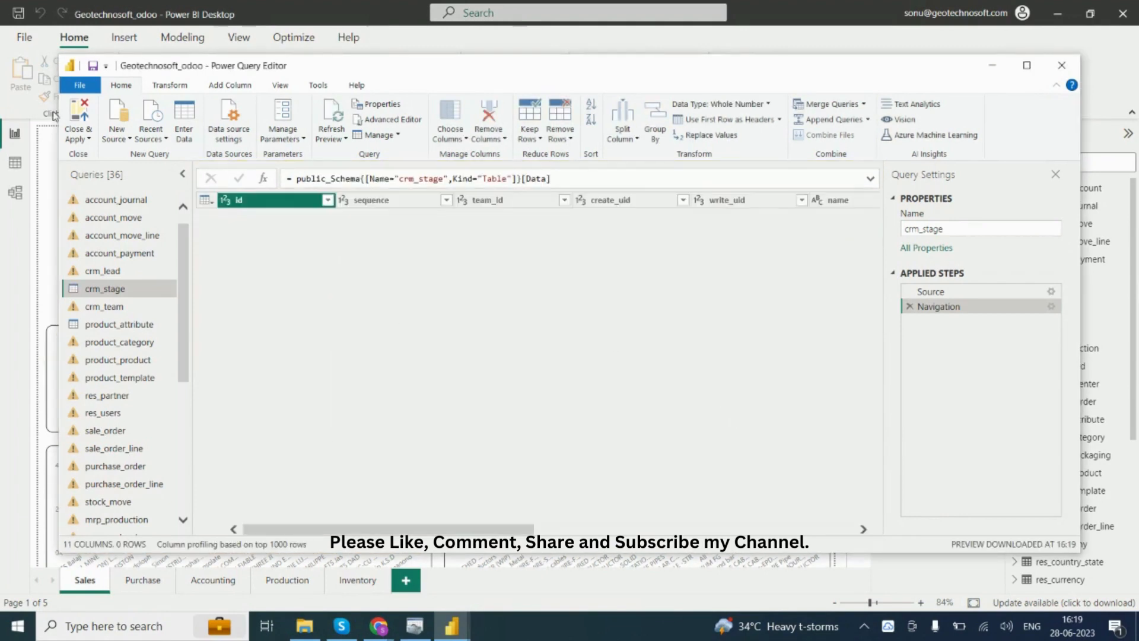
Review the crm_stage preview, then close Power Query Editor.
click(78, 124)
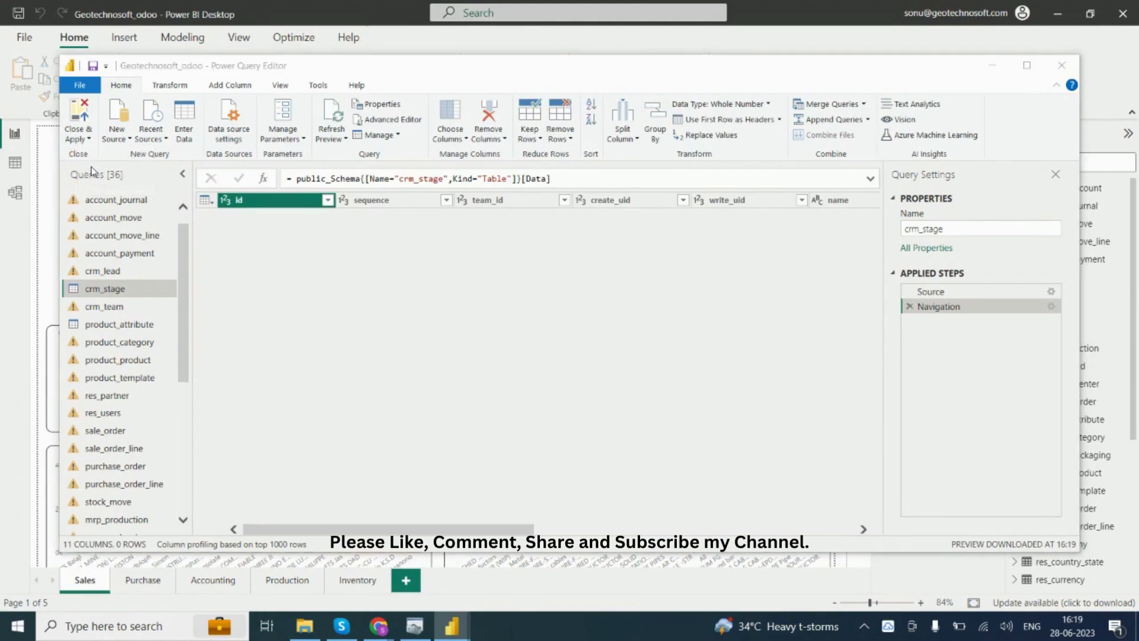
click(77, 120)
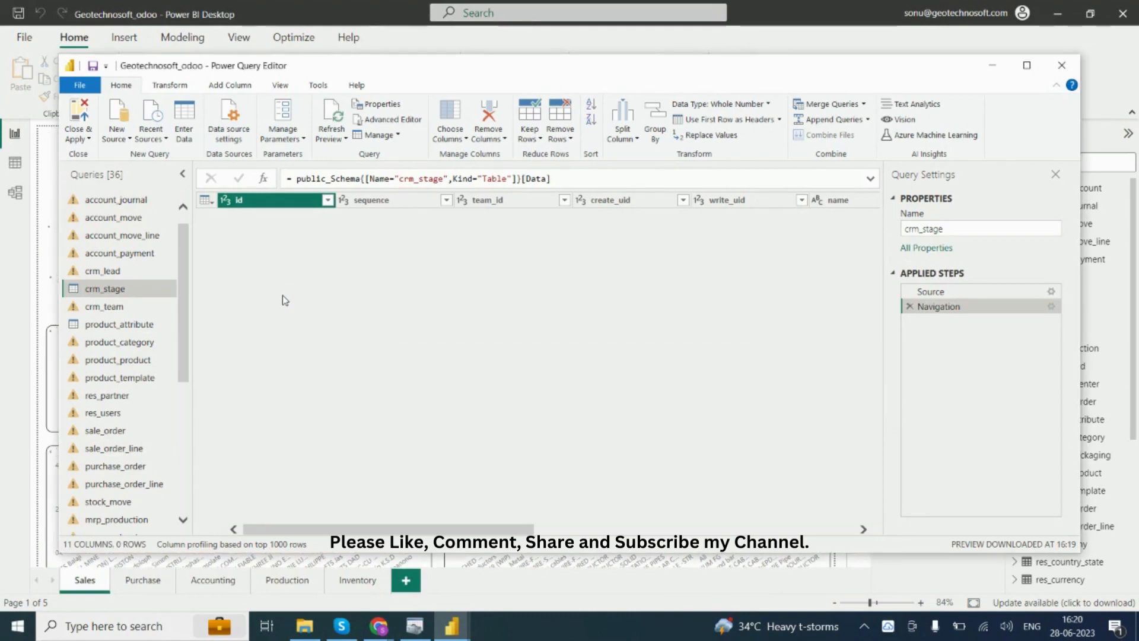
mouse_move(1068, 65)
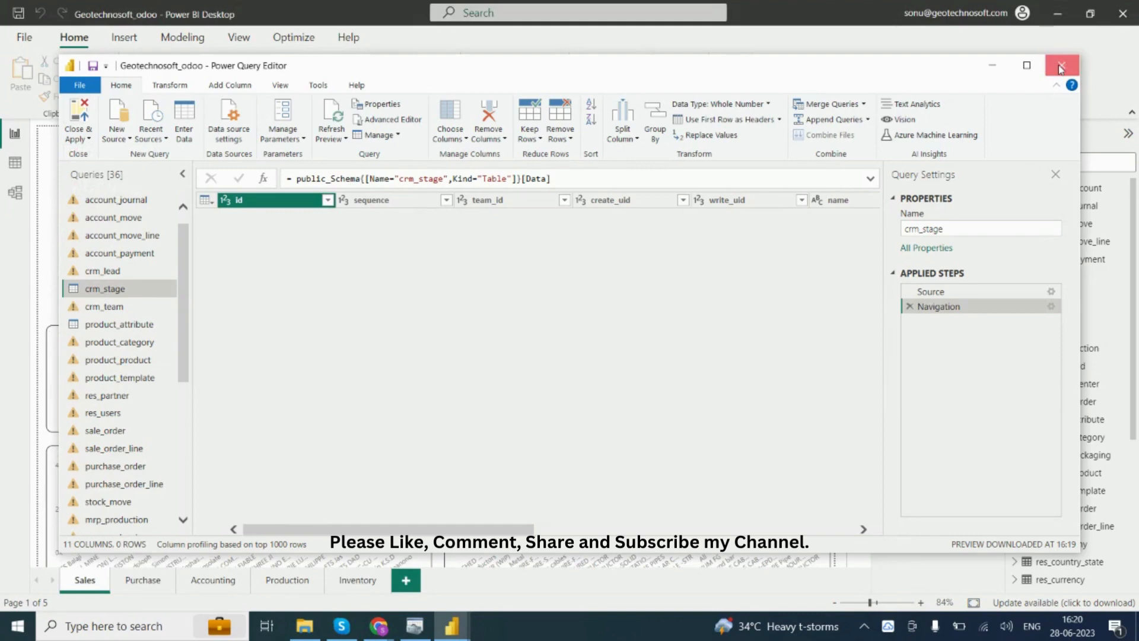
click(1062, 66)
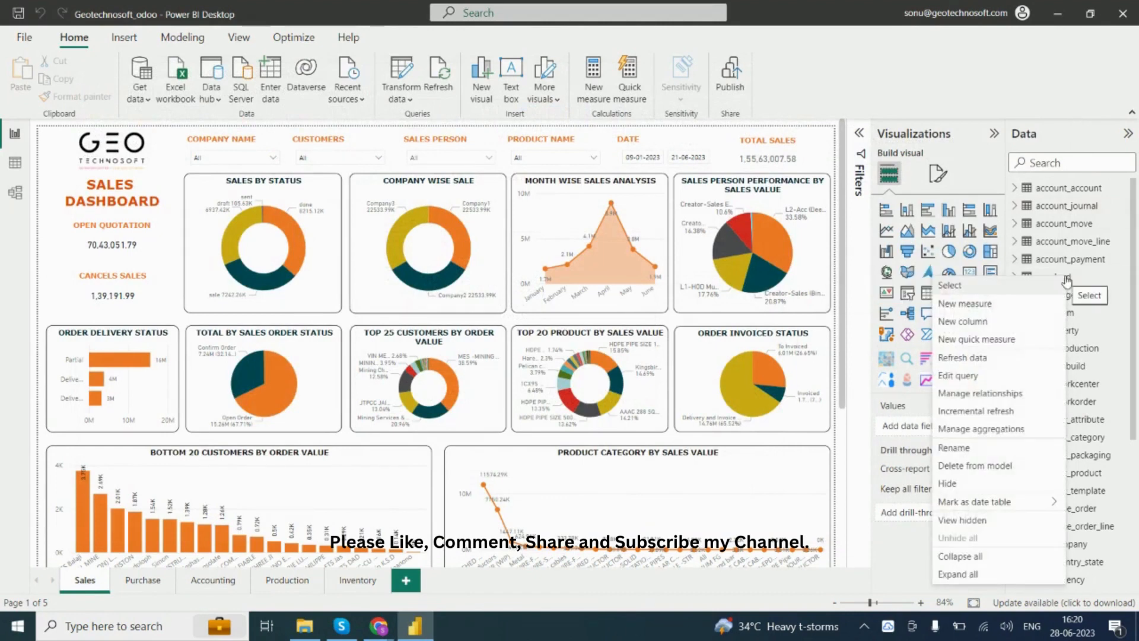
mouse_move(973, 479)
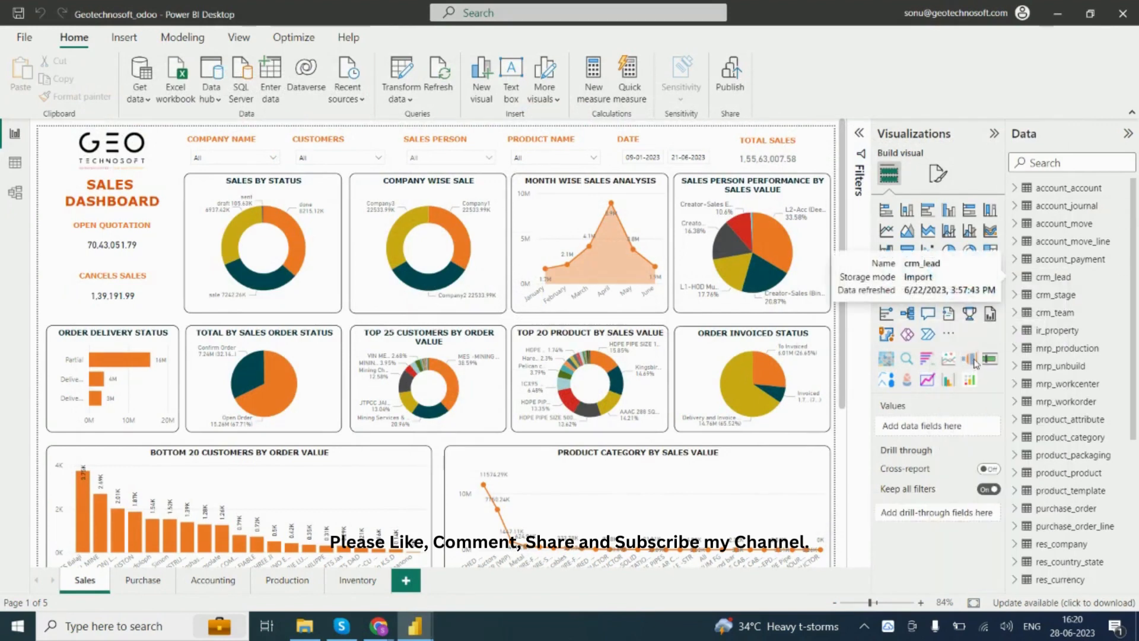
mouse_move(972, 361)
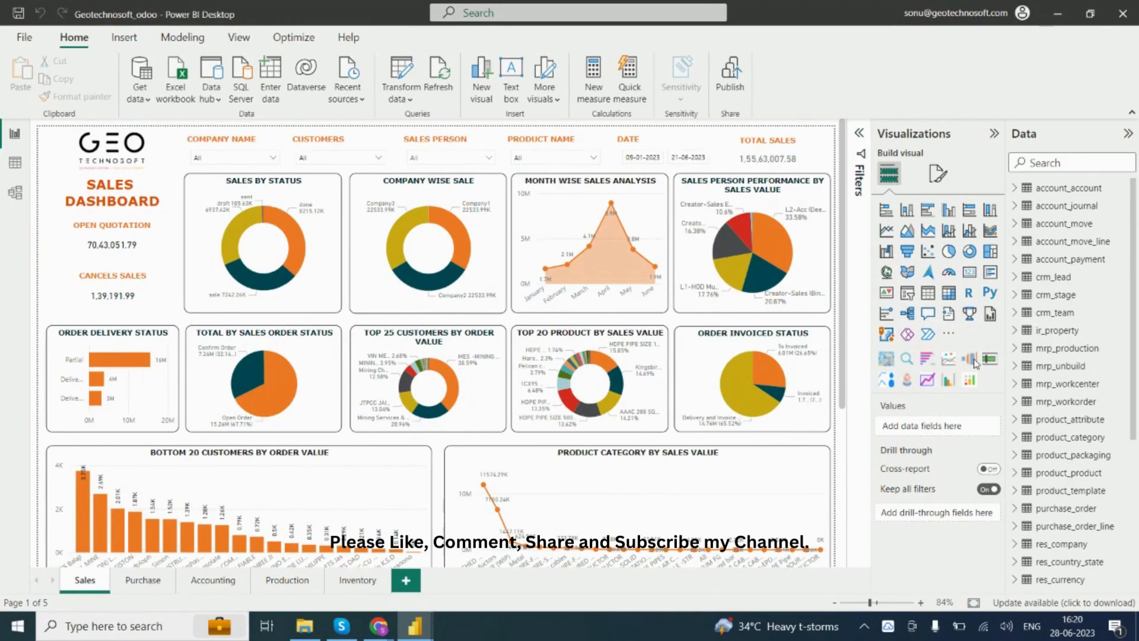